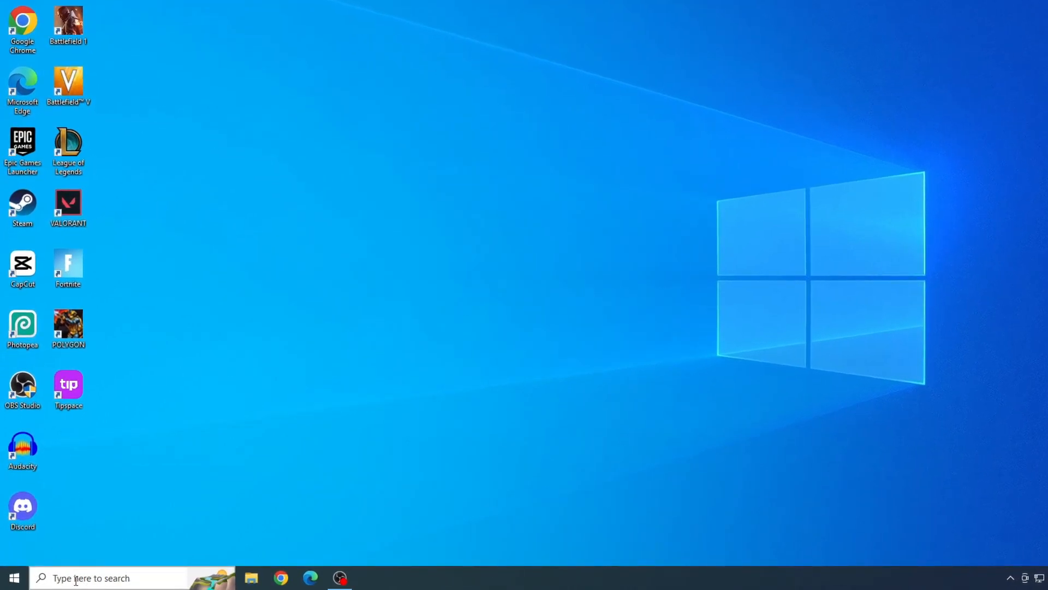
Search Windows for 'microsoft' and open the Microsoft Store best match
{"action": "type", "text": "microsoft"}
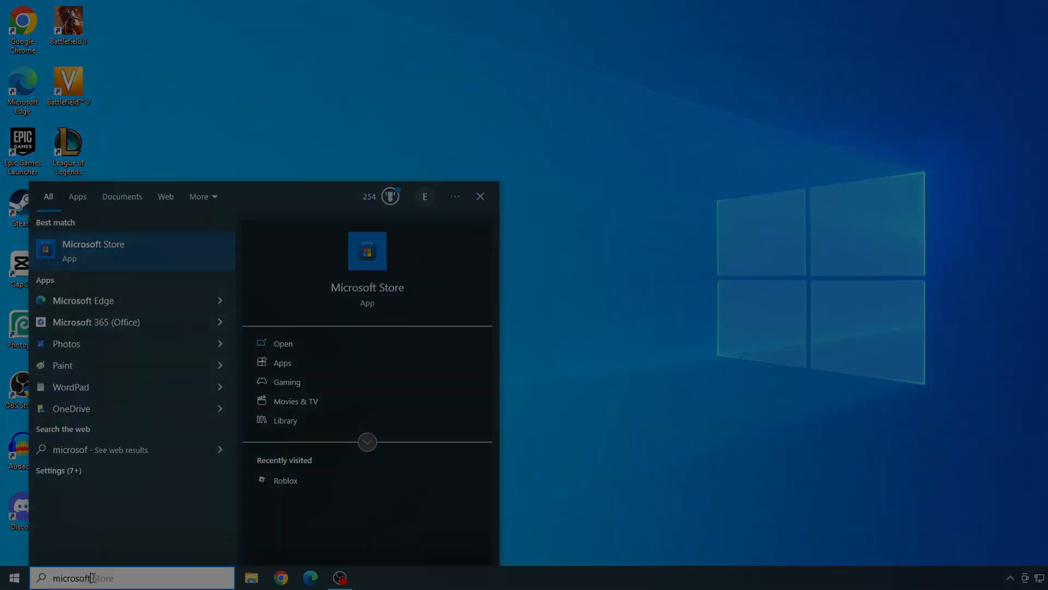
{"action": "left_click", "coordinate": [282, 343]}
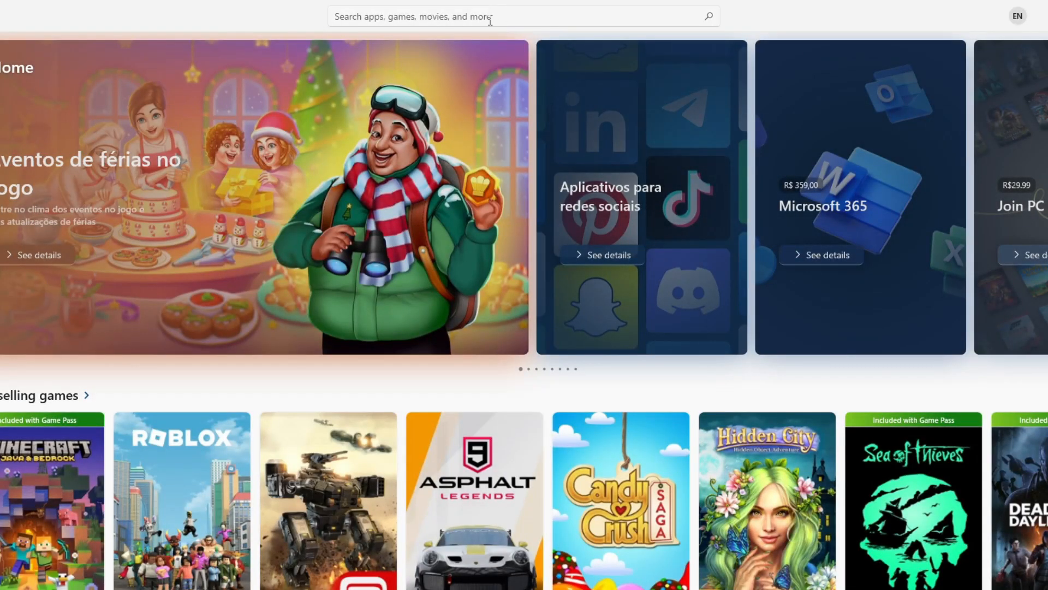
Search the Store for 'roblox' to reach the Roblox app page
{"action": "type", "text": "robl"}
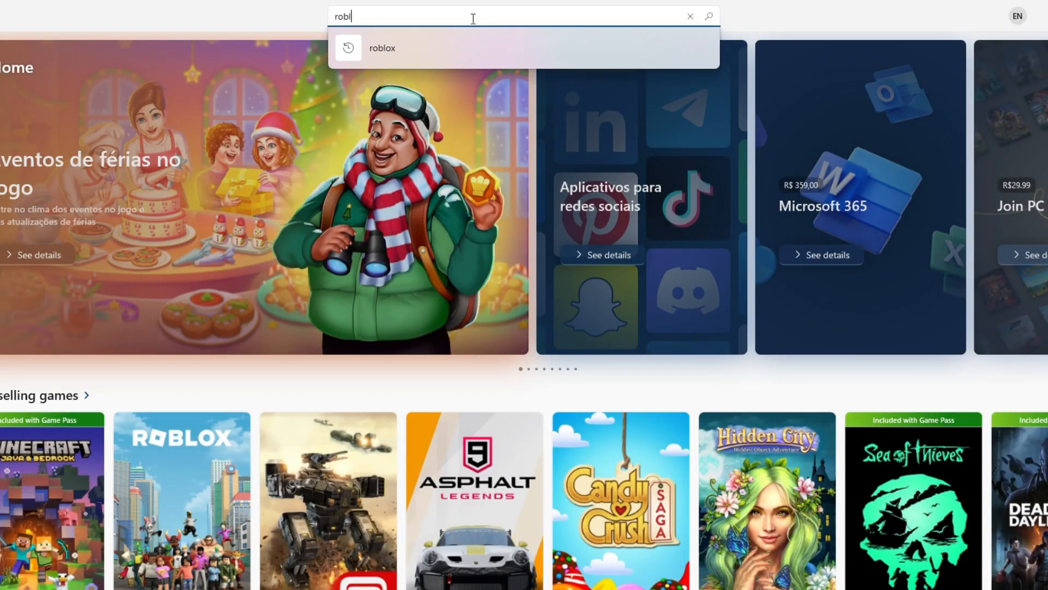
{"action": "type", "text": "ox"}
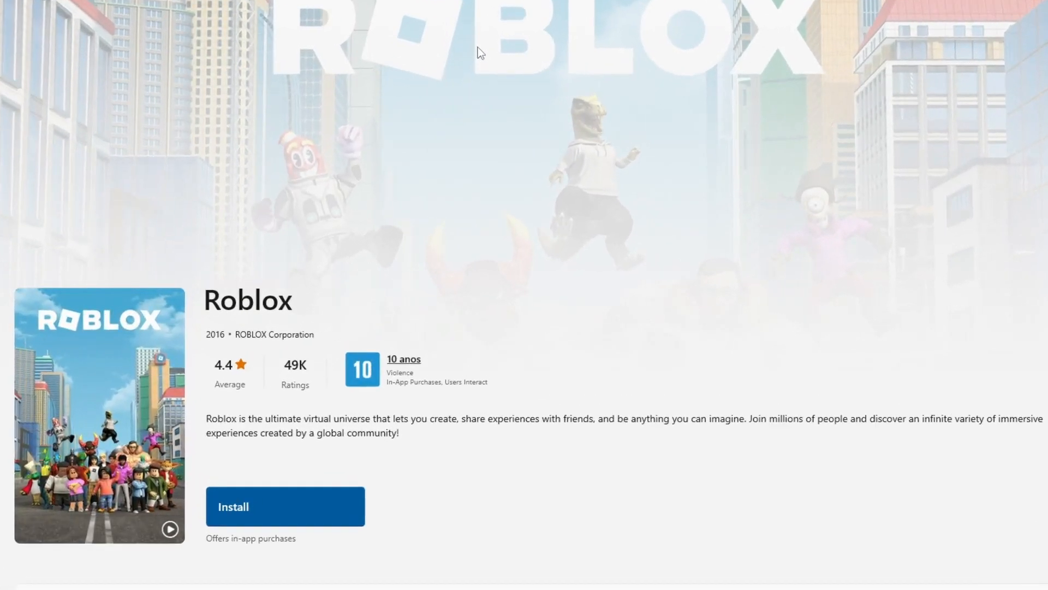
{"action": "mouse_move", "coordinate": [270, 519]}
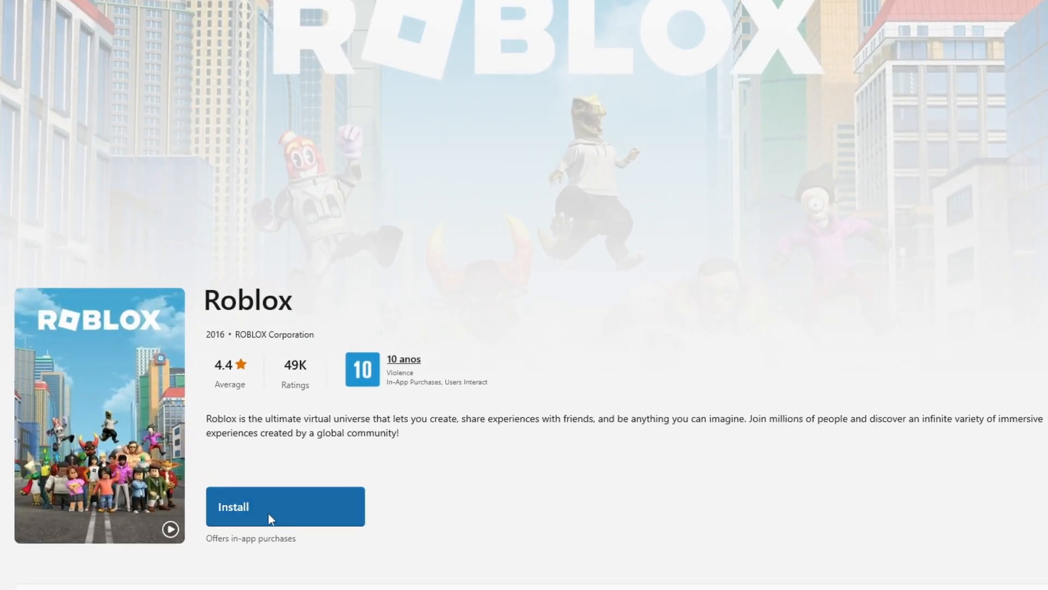
Install Roblox from its Store page until the Play button appears
{"action": "left_click", "coordinate": [285, 506]}
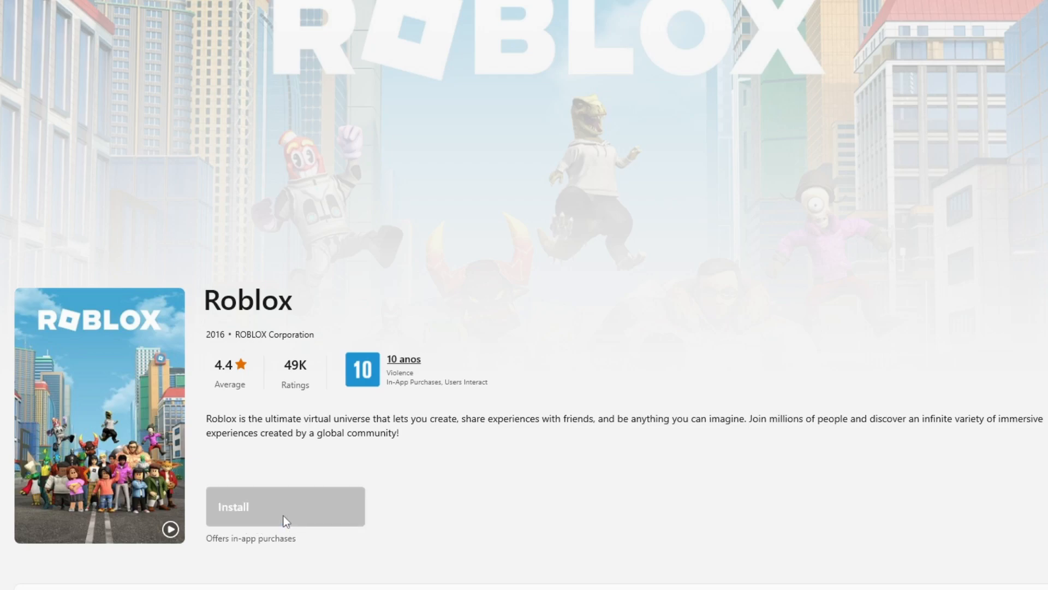
{"action": "left_click", "coordinate": [285, 506]}
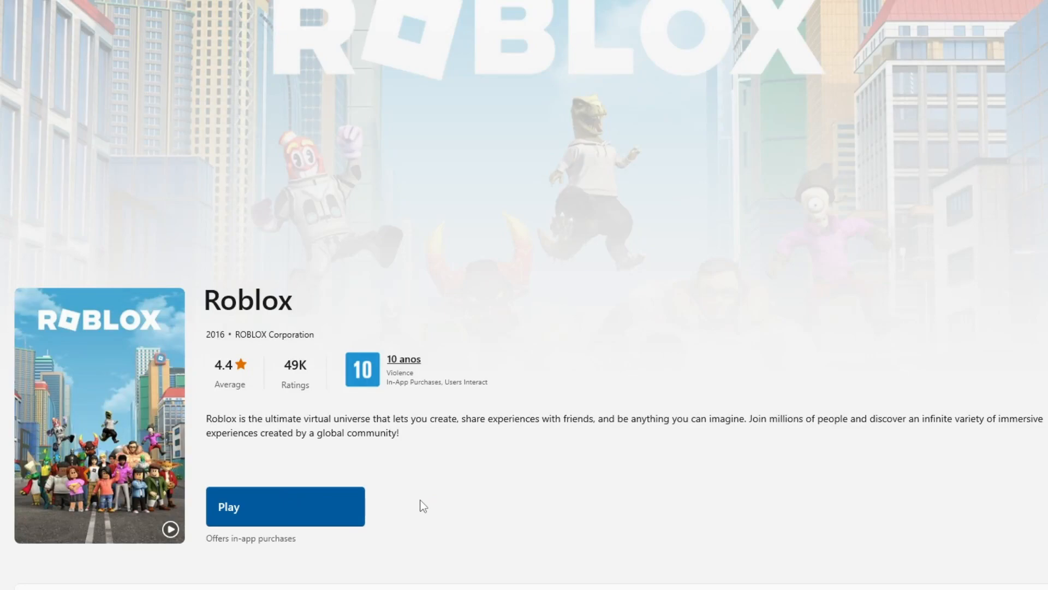
{"action": "mouse_move", "coordinate": [272, 499]}
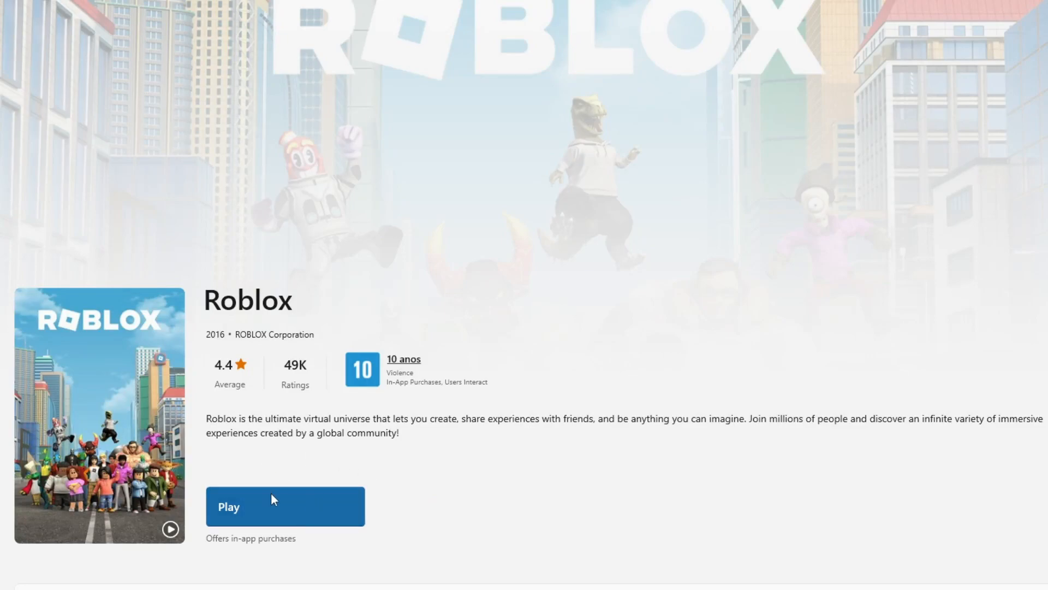
Launch Roblox from the Store, choose Log In, and select the username field
{"action": "left_click", "coordinate": [284, 506]}
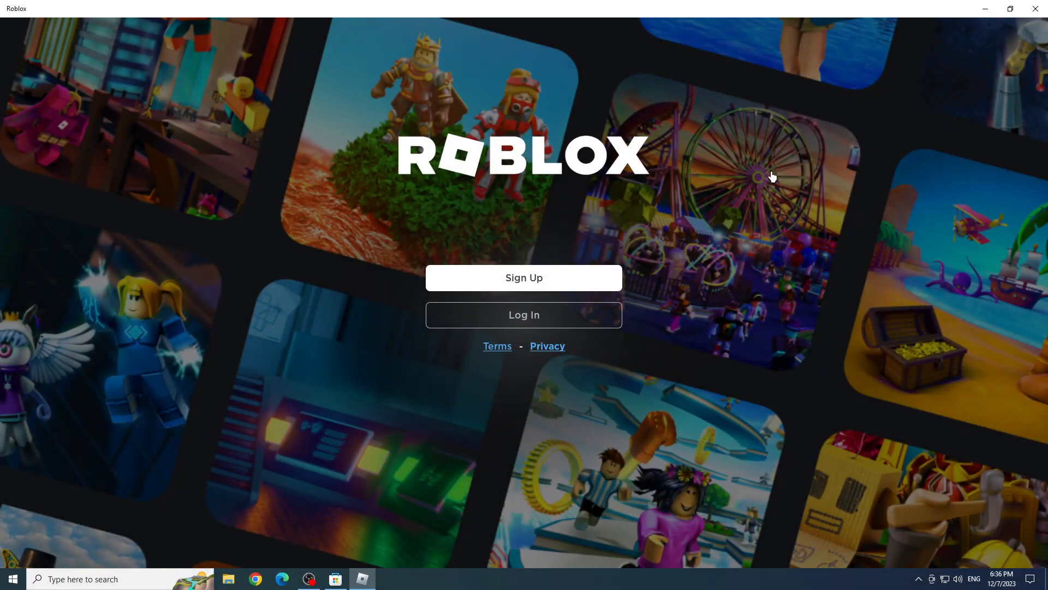
{"action": "mouse_move", "coordinate": [512, 322]}
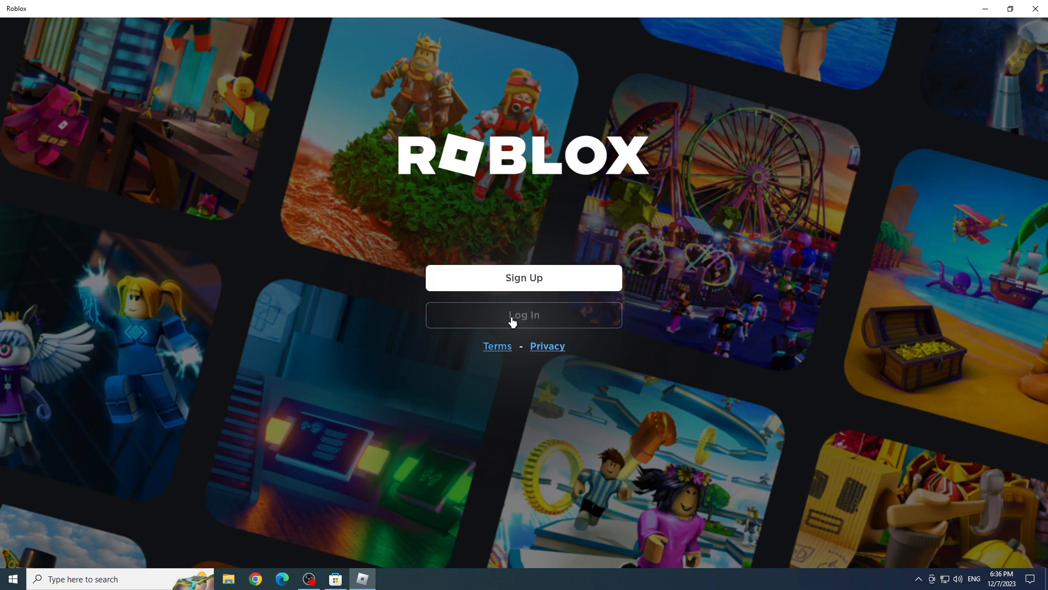
{"action": "left_click", "coordinate": [524, 315]}
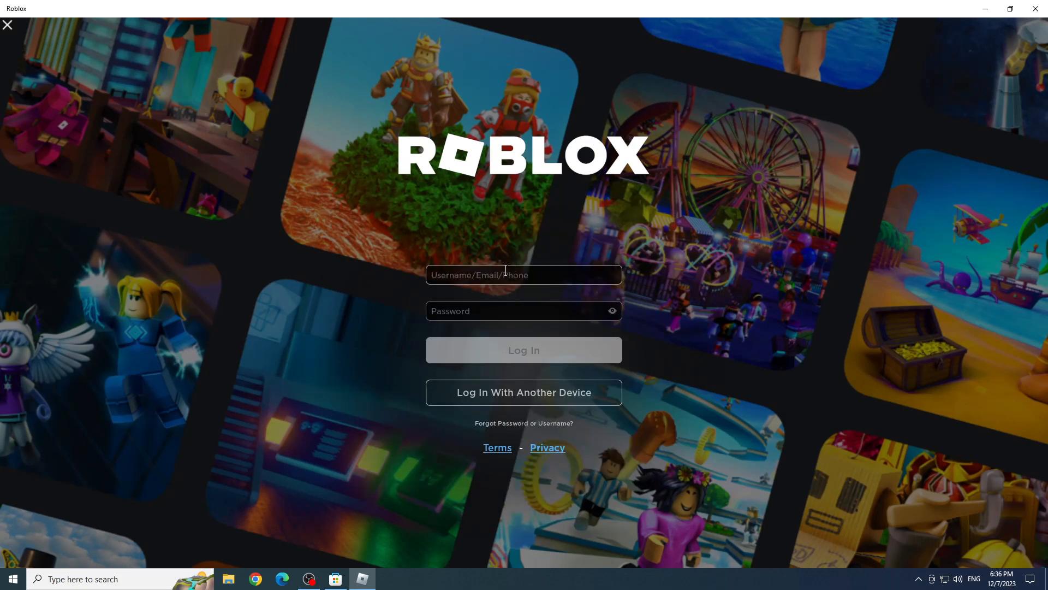
{"action": "left_click", "coordinate": [524, 349]}
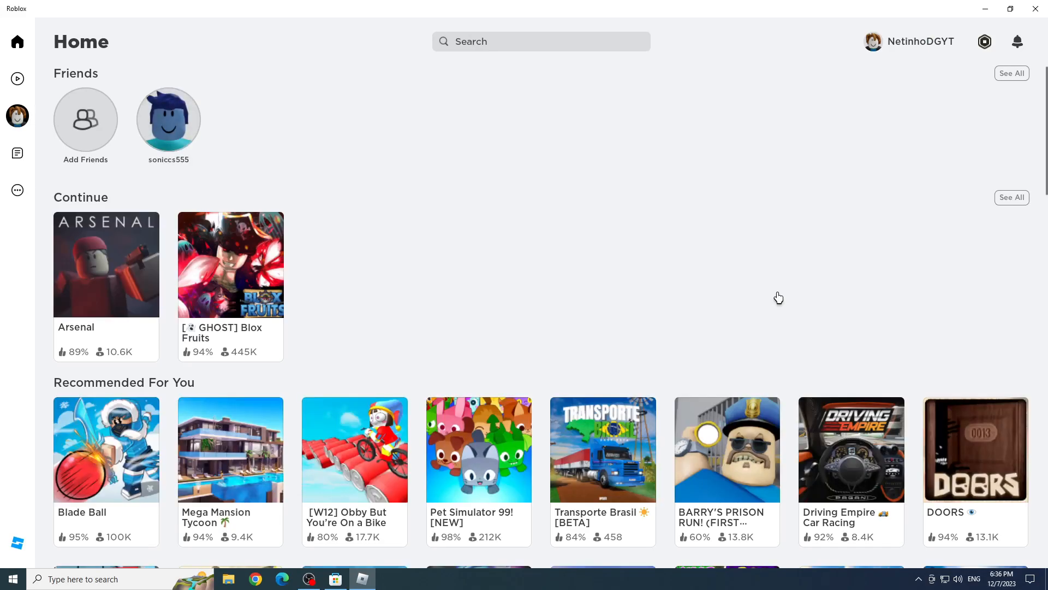
Scroll down the Roblox Home screen to browse more recommended games
{"action": "scroll", "scroll_direction": "down", "scroll_amount": 3}
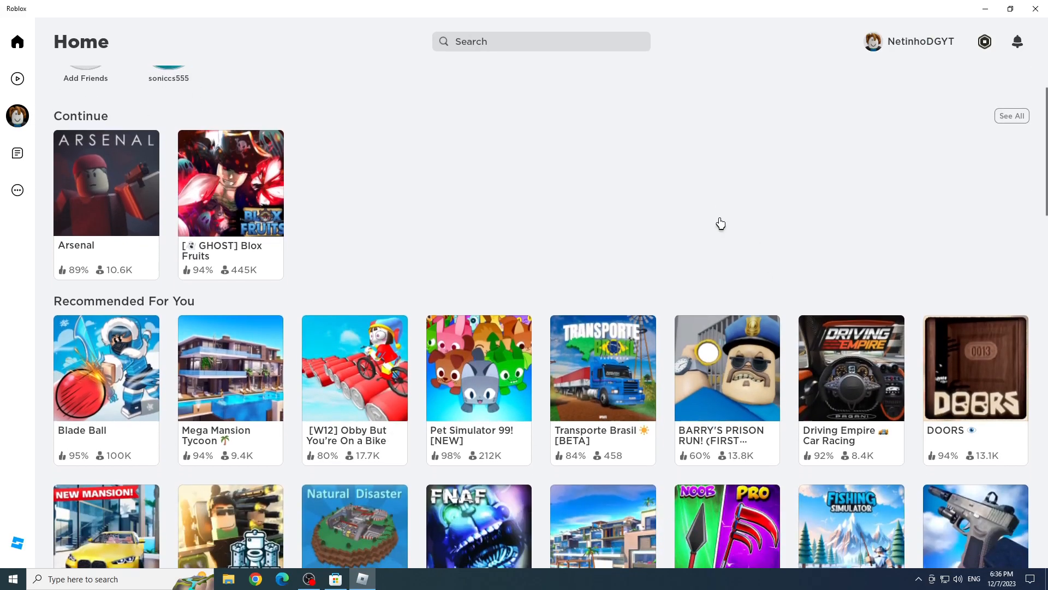
{"action": "scroll", "scroll_direction": "down", "scroll_amount": 3}
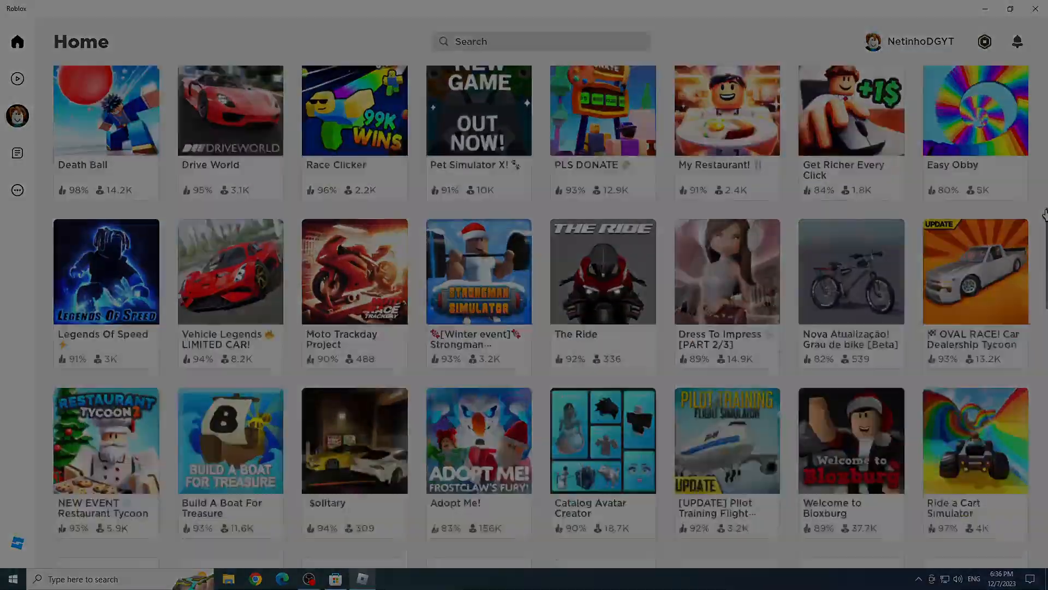